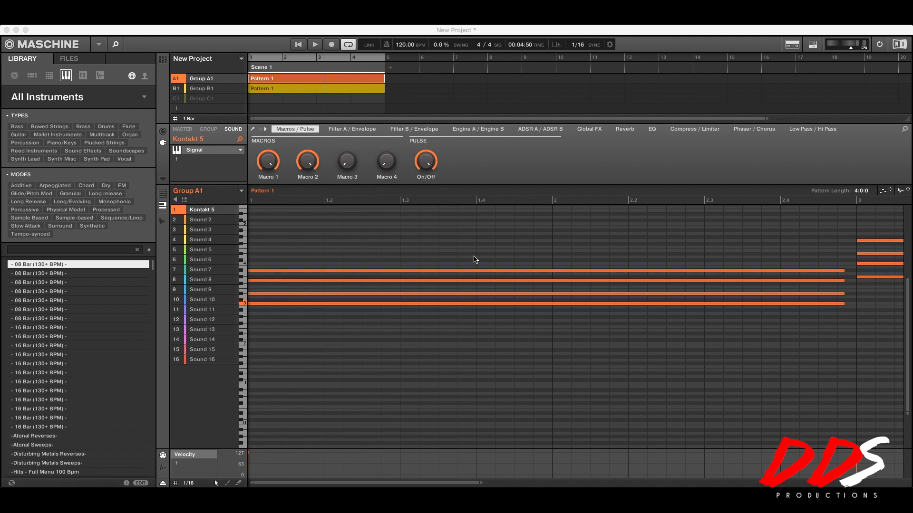
mouse_move(474, 260)
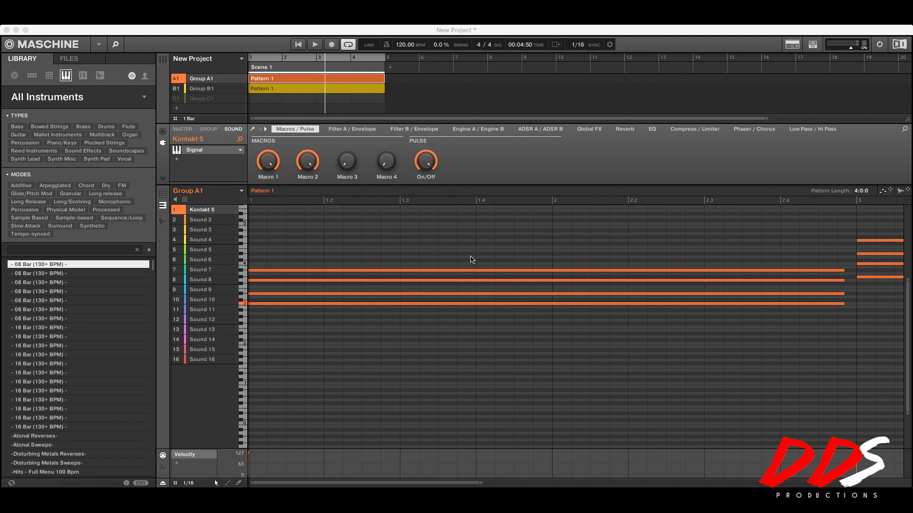
mouse_move(425, 392)
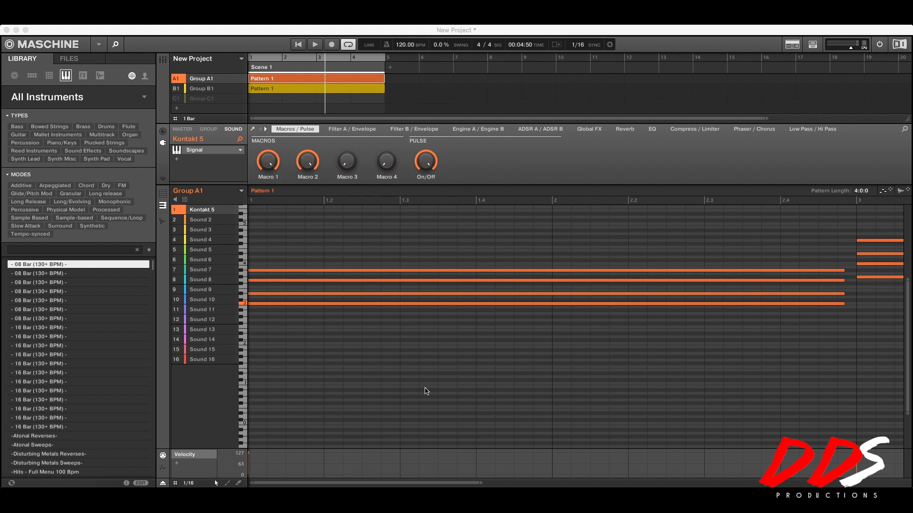
mouse_move(475, 252)
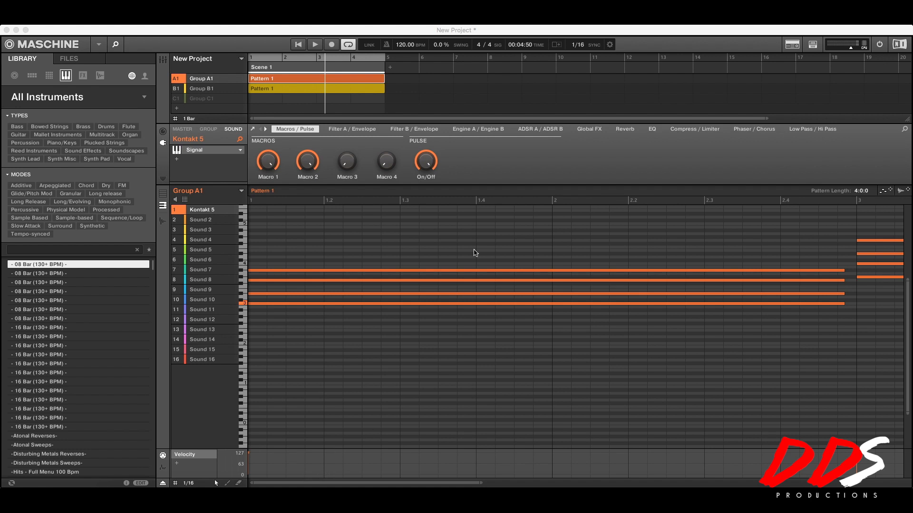
mouse_move(347, 103)
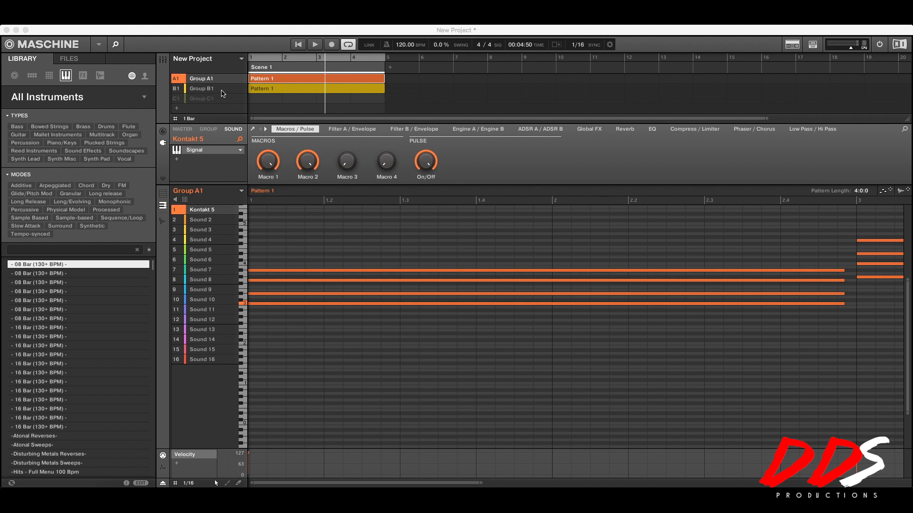
mouse_move(220, 92)
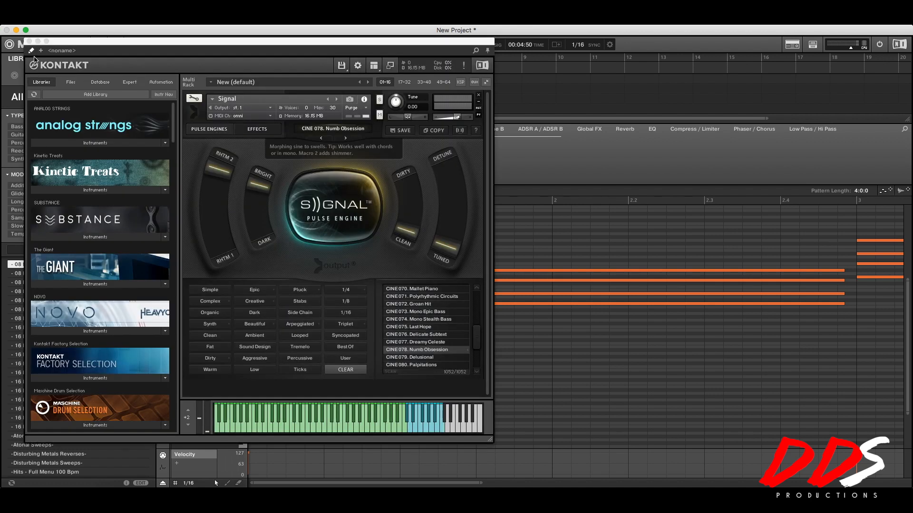
mouse_move(381, 237)
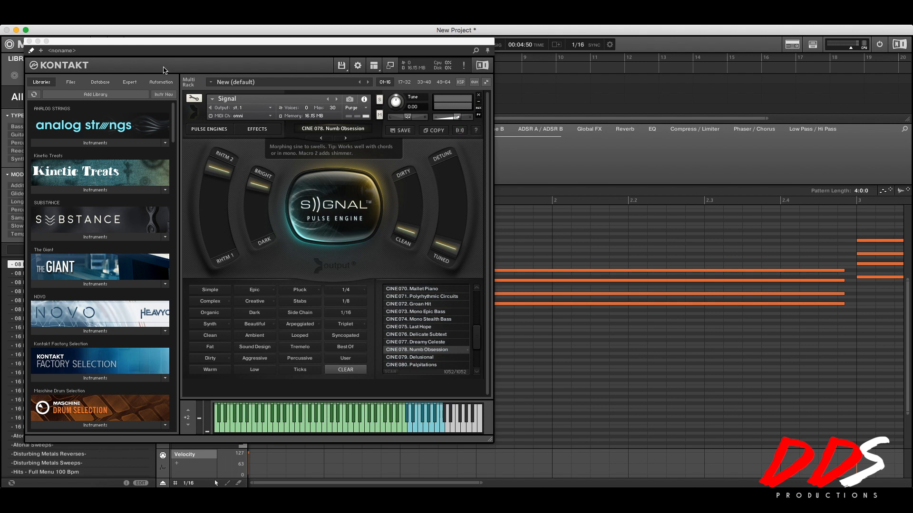
mouse_move(106, 31)
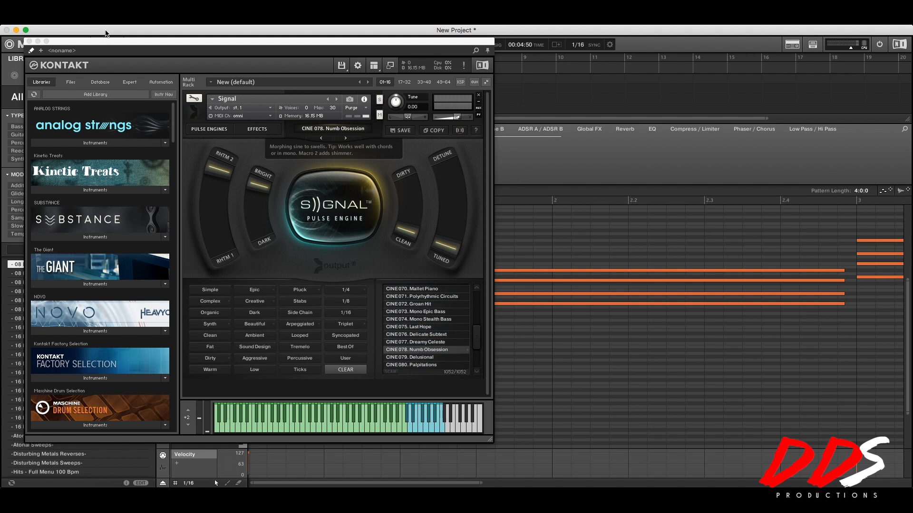
mouse_move(866, 46)
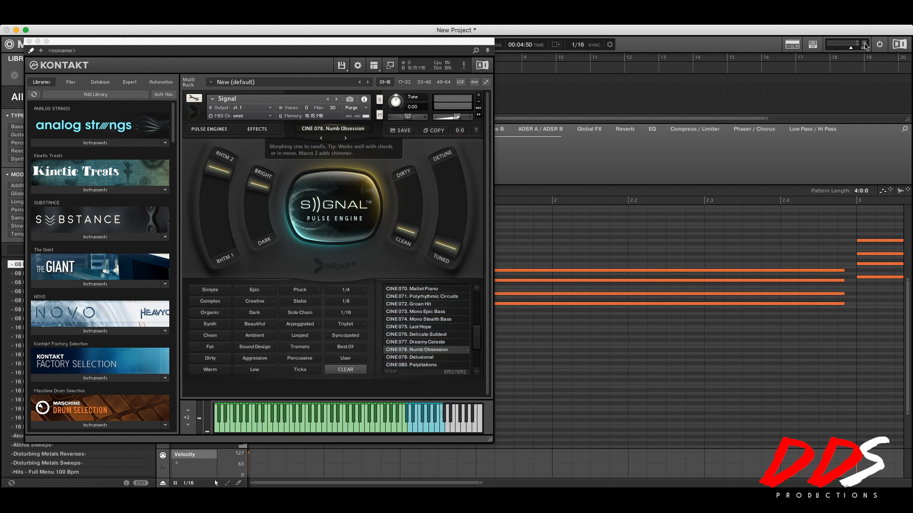
mouse_move(23, 46)
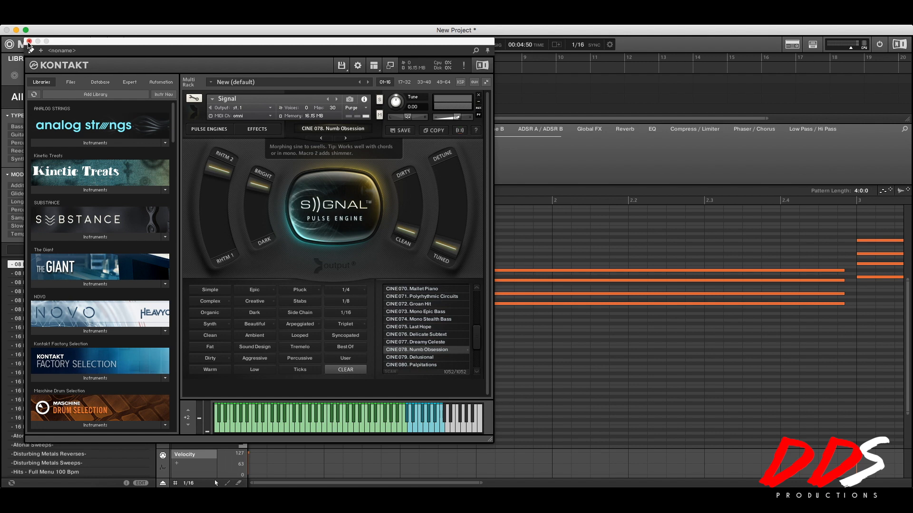
- Close the Kontakt window and play Group A1's pattern to hear the Signal part
click(28, 41)
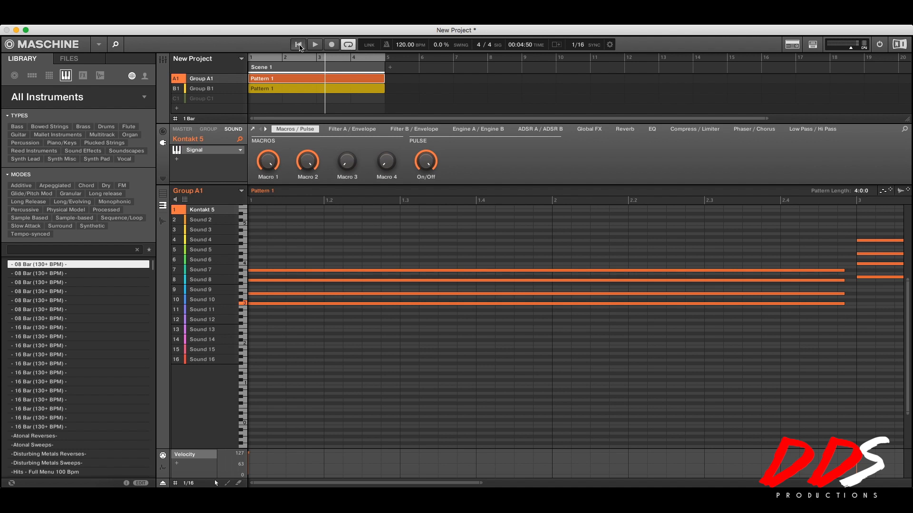
click(314, 44)
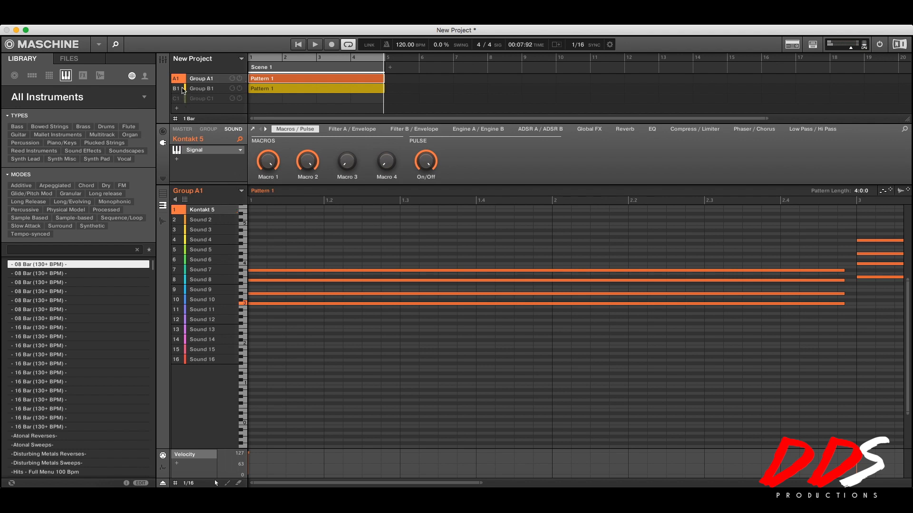
- Mute Group B1, select A1's empty Sound 2, and set sampling source to internal Master
click(177, 77)
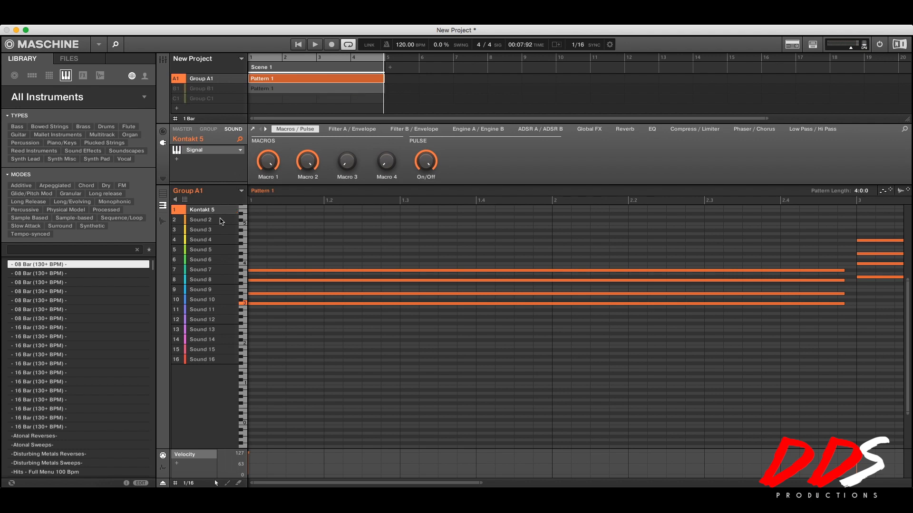
click(200, 219)
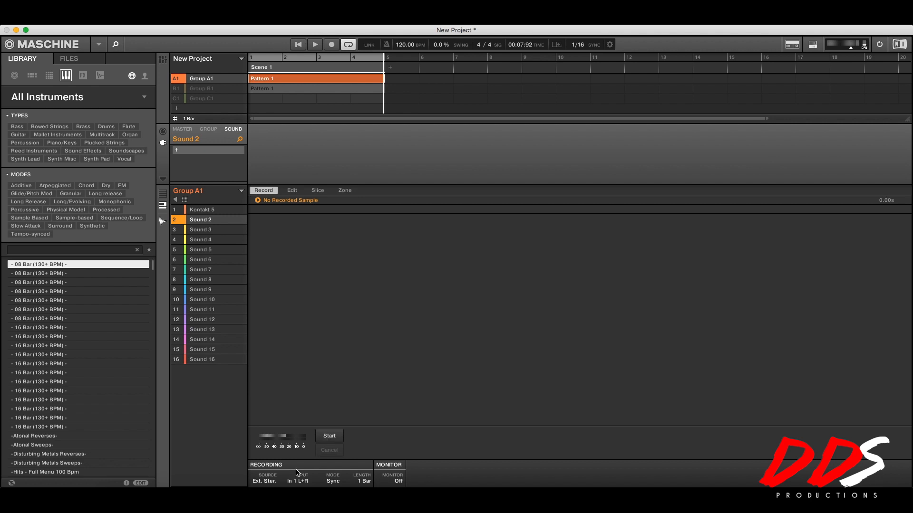
mouse_move(273, 483)
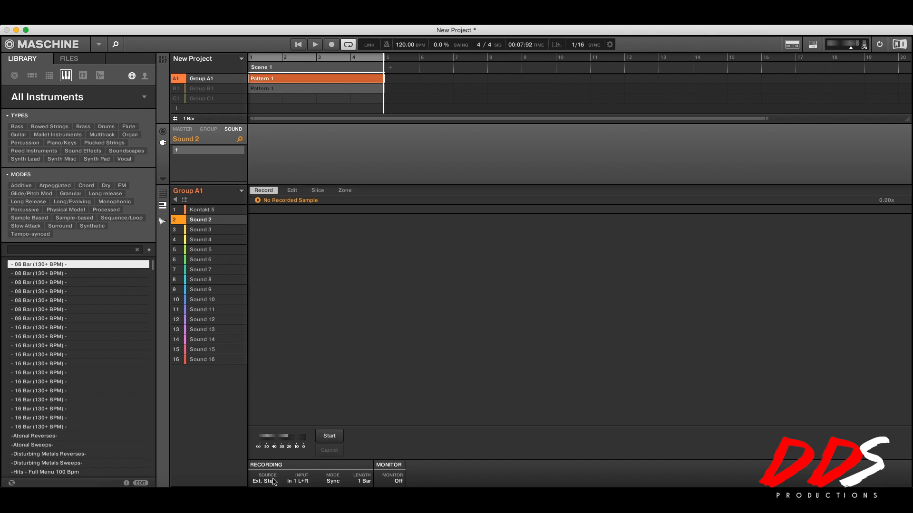
click(266, 477)
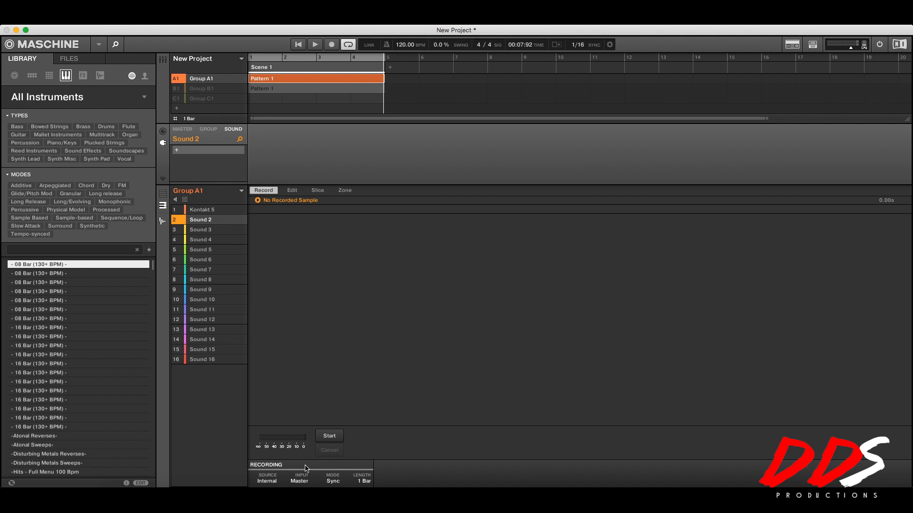
mouse_move(411, 479)
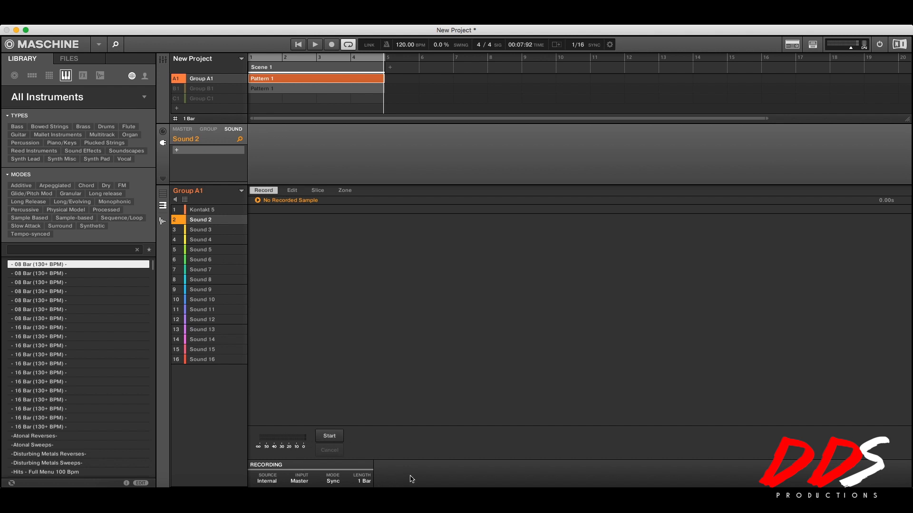
mouse_move(334, 423)
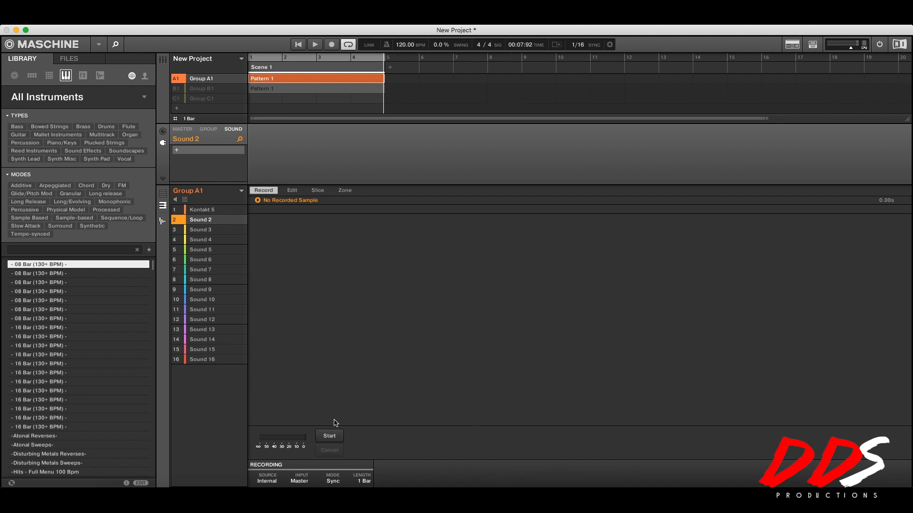
mouse_move(331, 319)
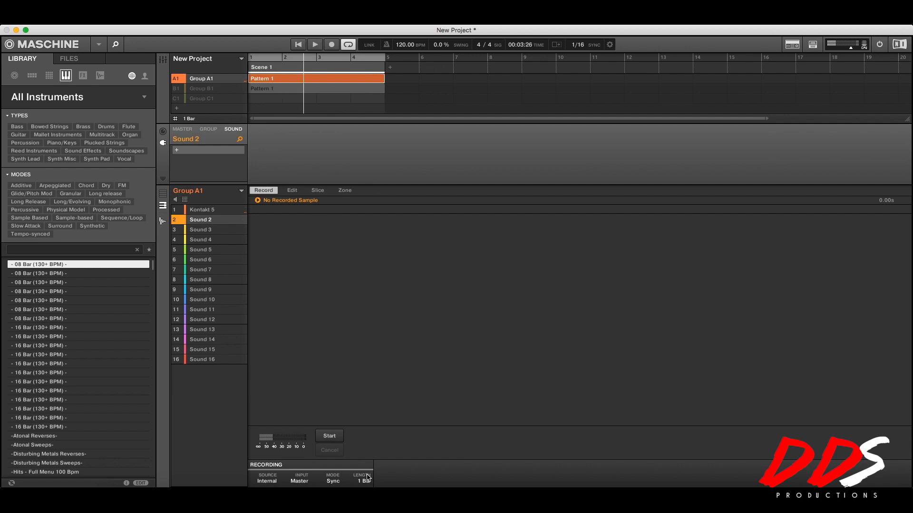
- Set the sampler recording length to four bars, starting when a signal is detected
click(362, 480)
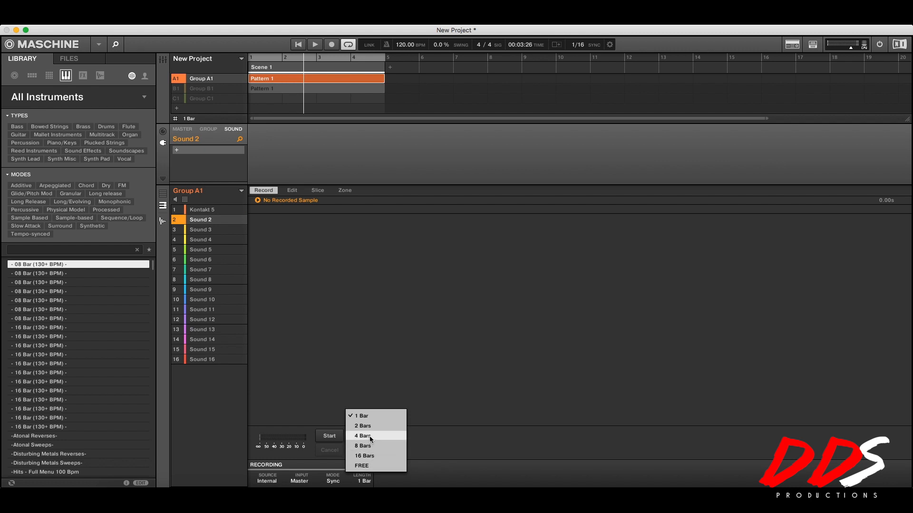
click(363, 435)
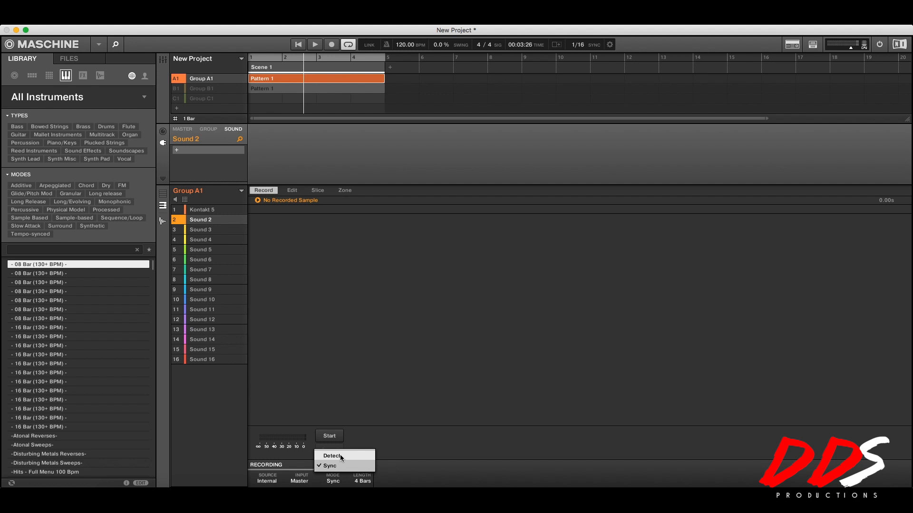
click(332, 455)
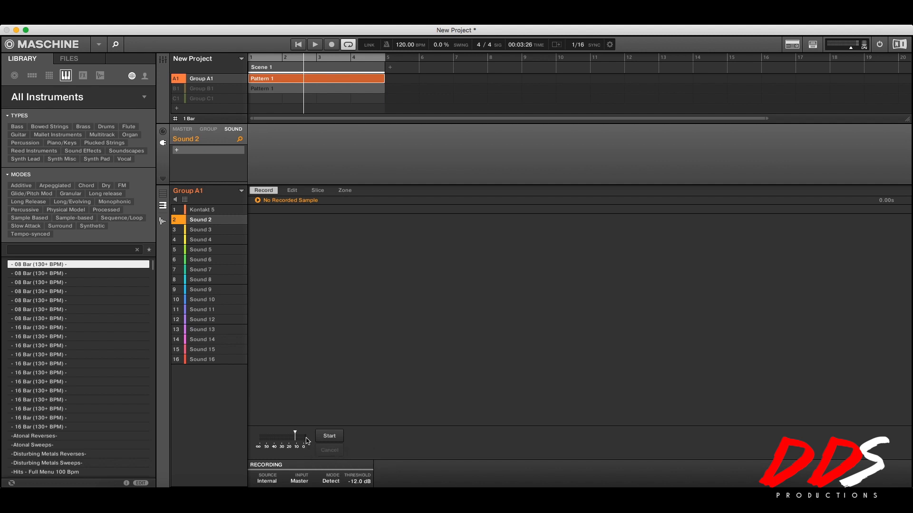
- Play the pattern and record the roughly 9.7-second sample 20170420T225205 into Sound 2
click(313, 44)
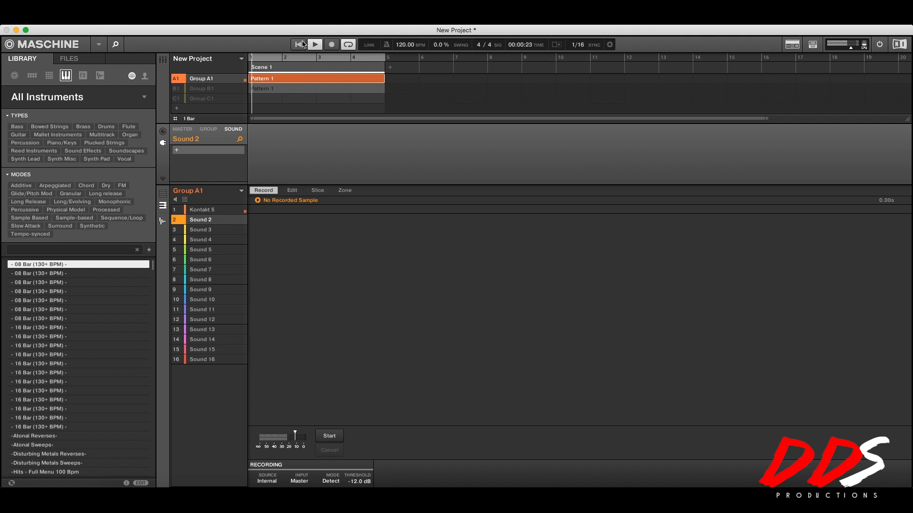
click(314, 44)
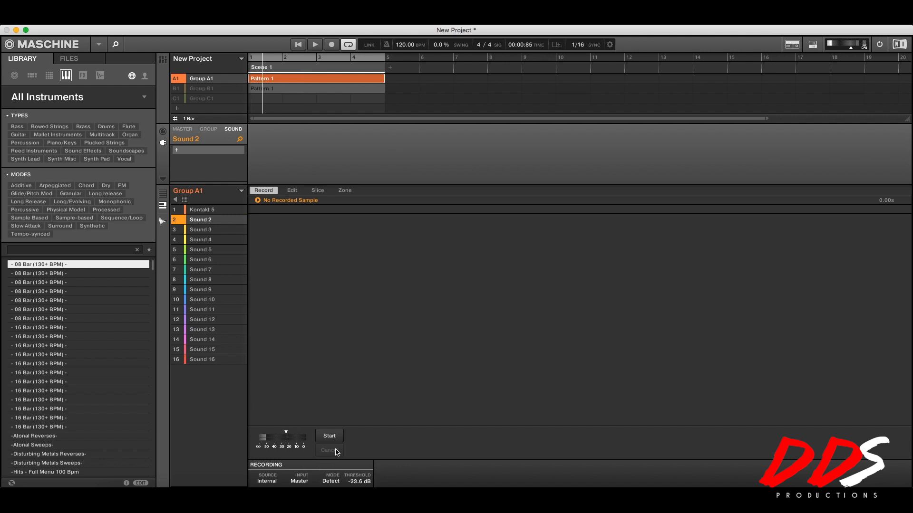
click(329, 435)
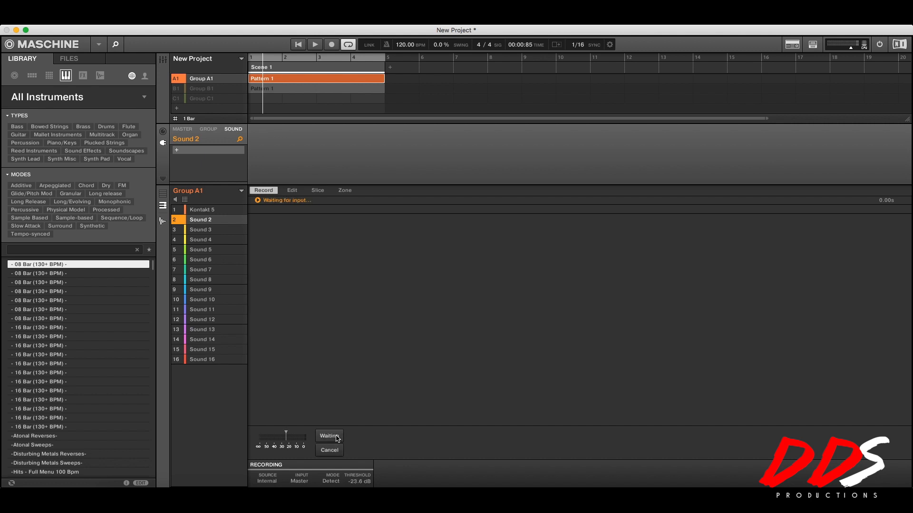
mouse_move(304, 396)
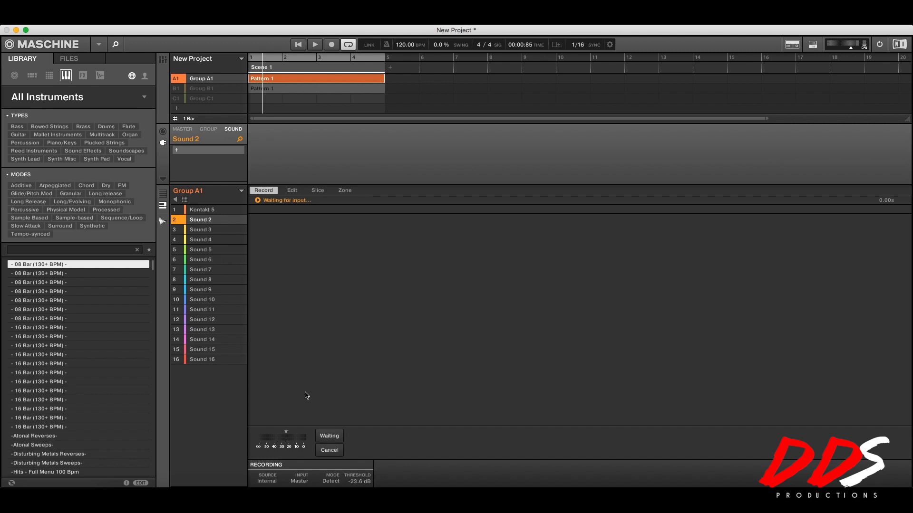
mouse_move(427, 434)
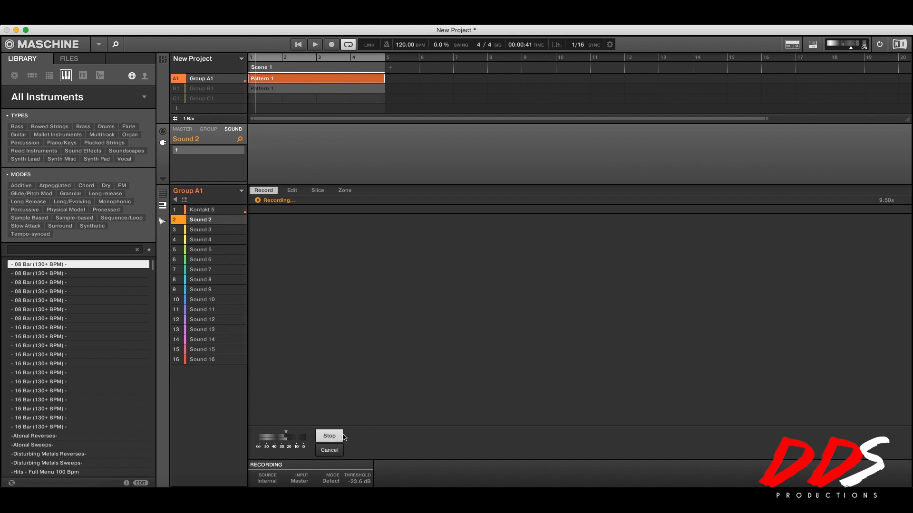
click(329, 435)
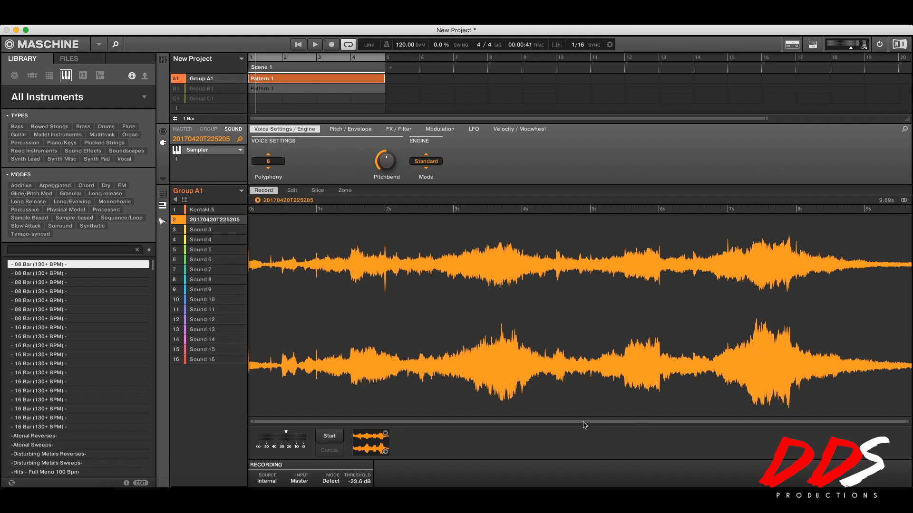
mouse_move(192, 103)
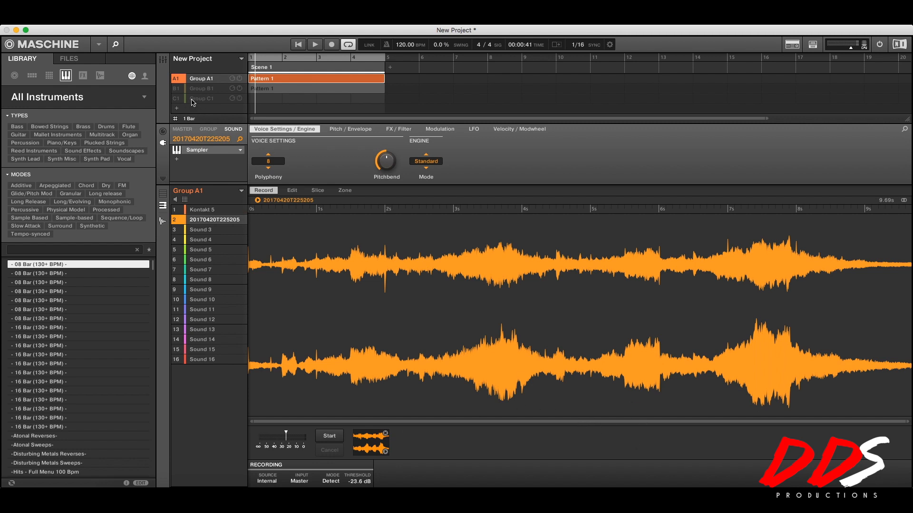
mouse_move(352, 471)
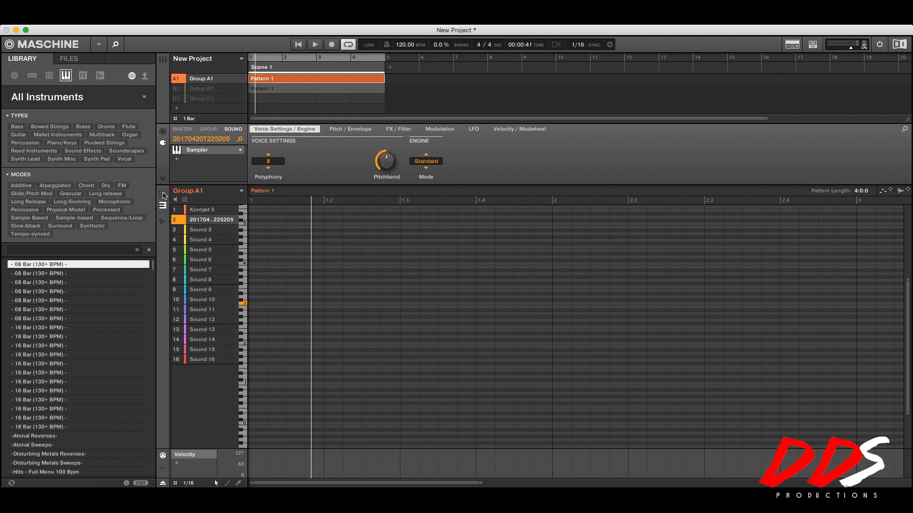
- Show all sounds in the Pattern Editor and delete the long Kontakt 5 note
click(256, 219)
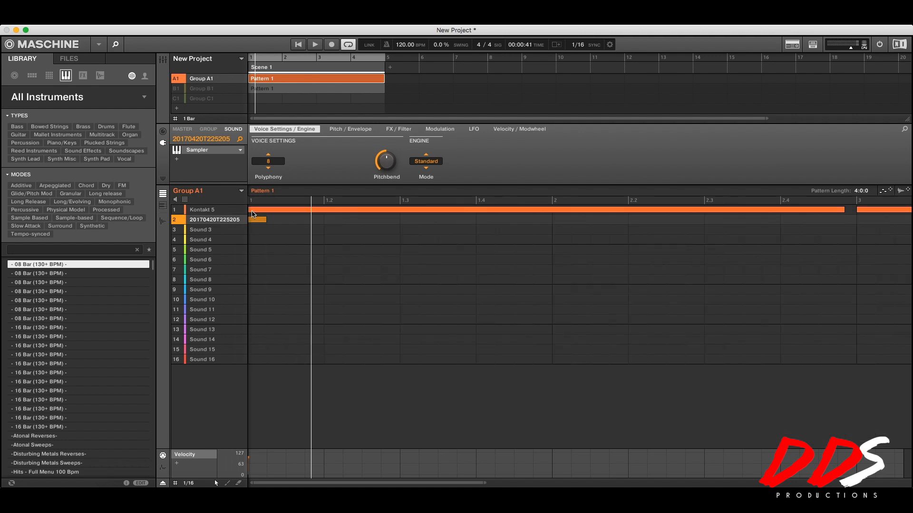
mouse_move(269, 214)
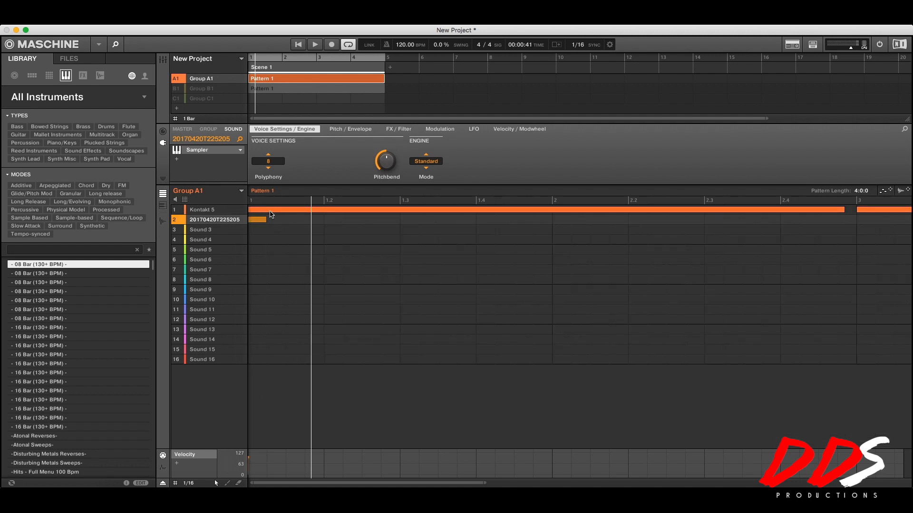
right_click(269, 212)
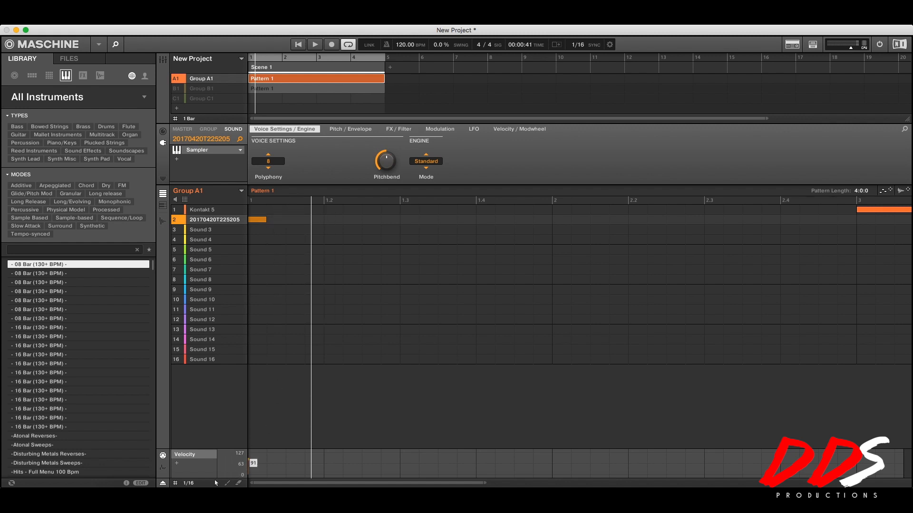
mouse_move(865, 212)
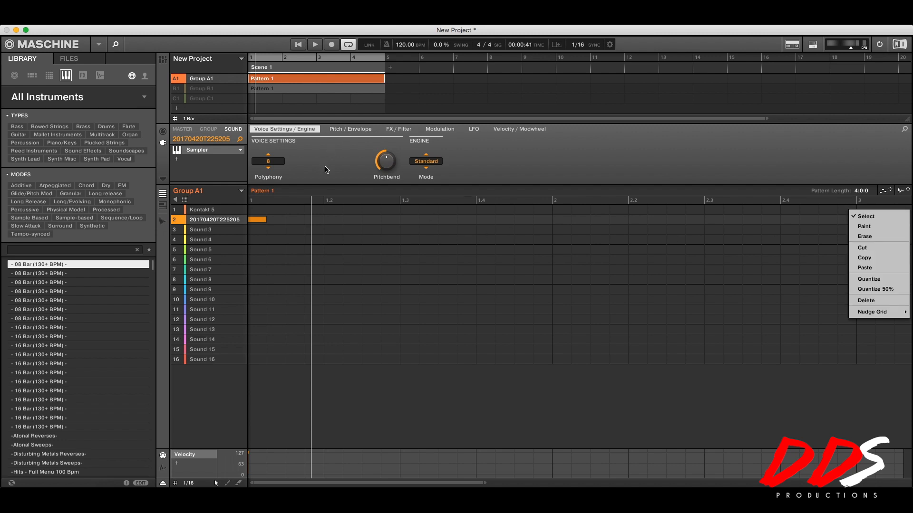
click(313, 44)
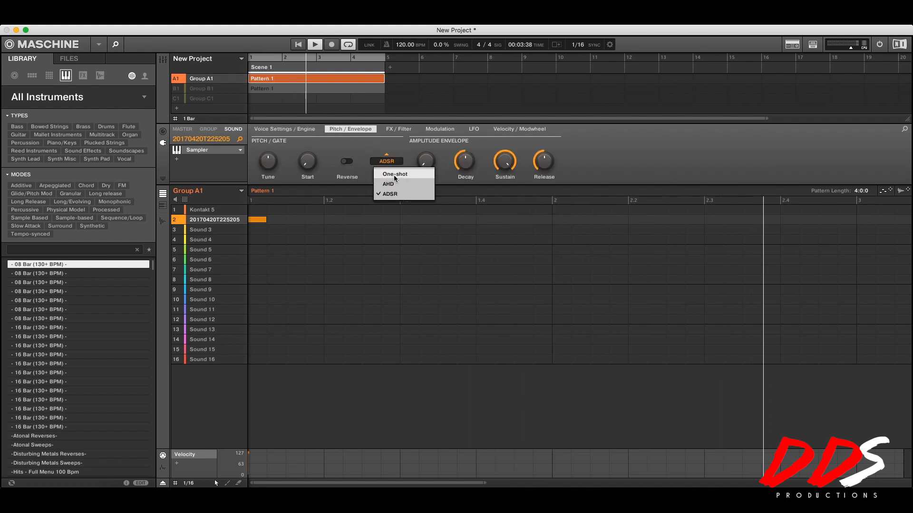
- Set the resampled Sound 2 envelope to One-shot with polyphony 1
click(285, 129)
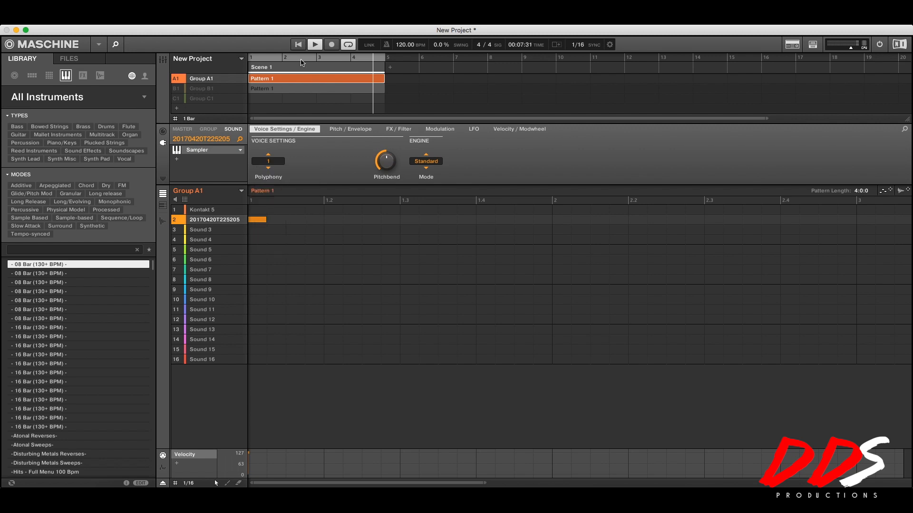
click(298, 44)
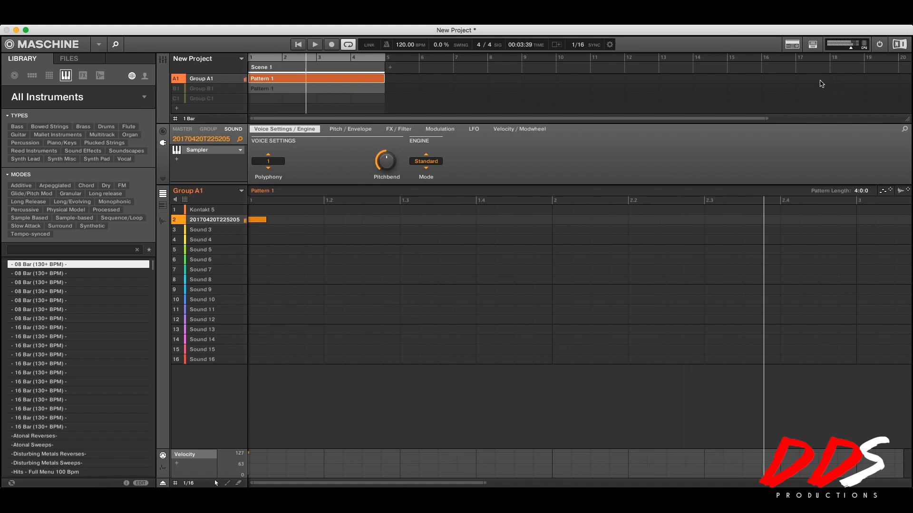
- Unmute and show Group B1, mute Group A1, and select B1's empty Sound 2
click(201, 88)
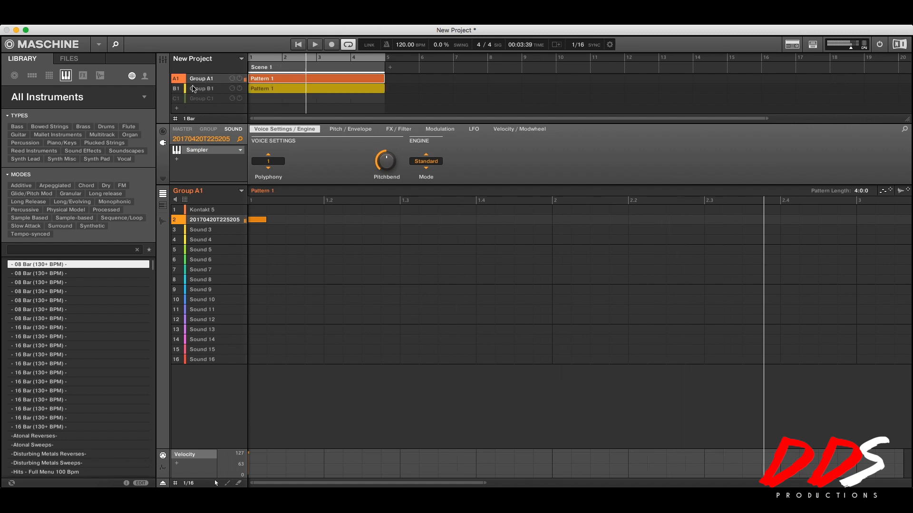
click(313, 44)
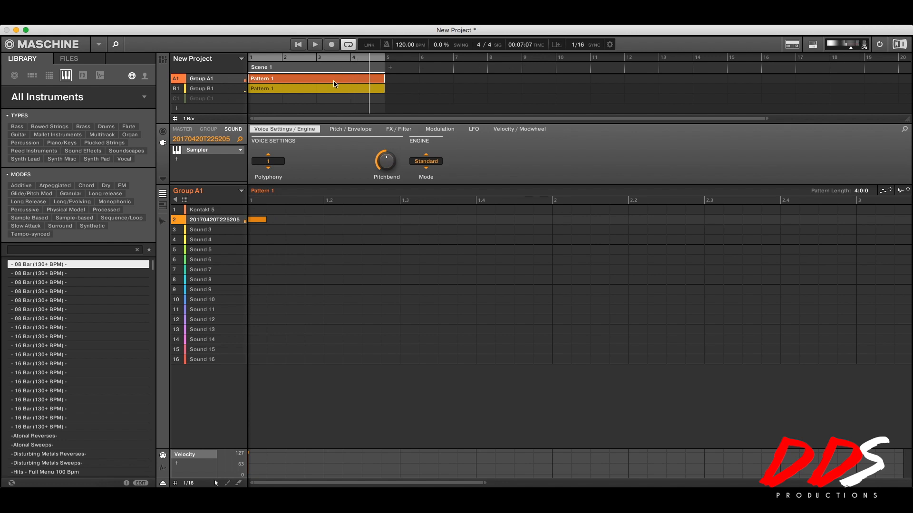
mouse_move(203, 97)
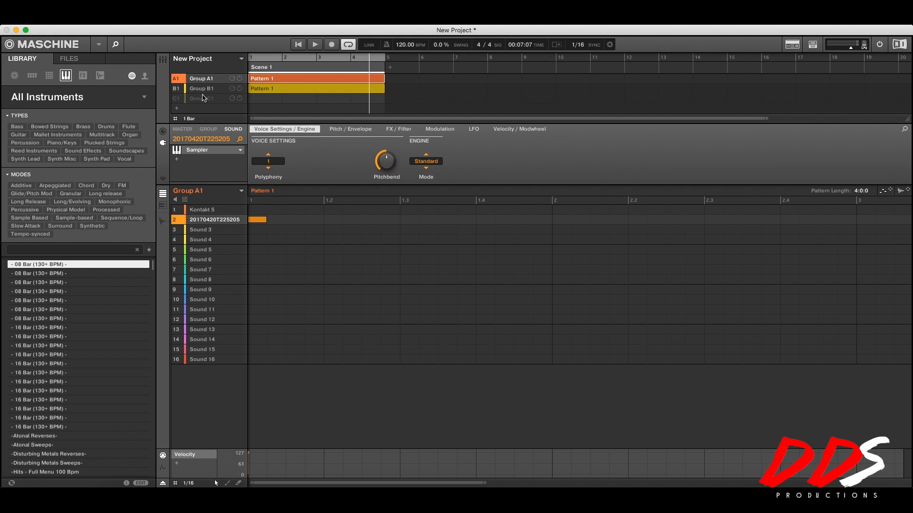
mouse_move(192, 99)
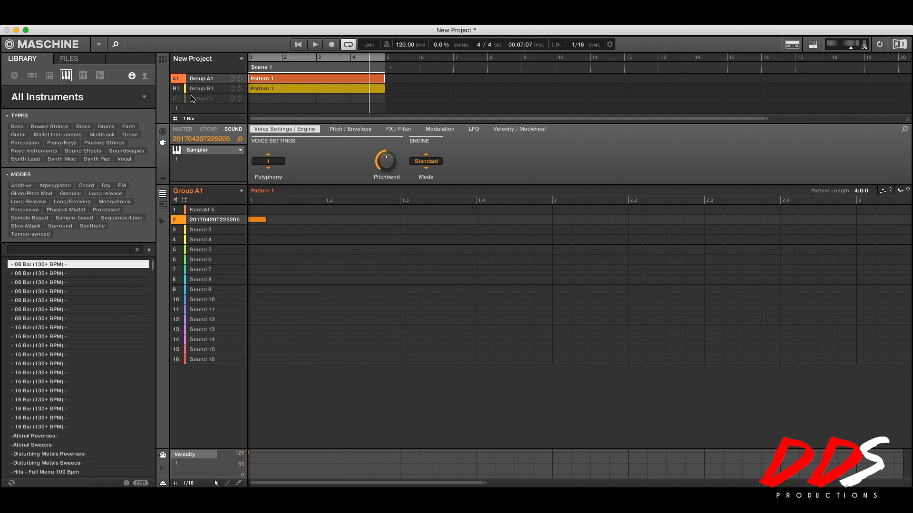
click(202, 88)
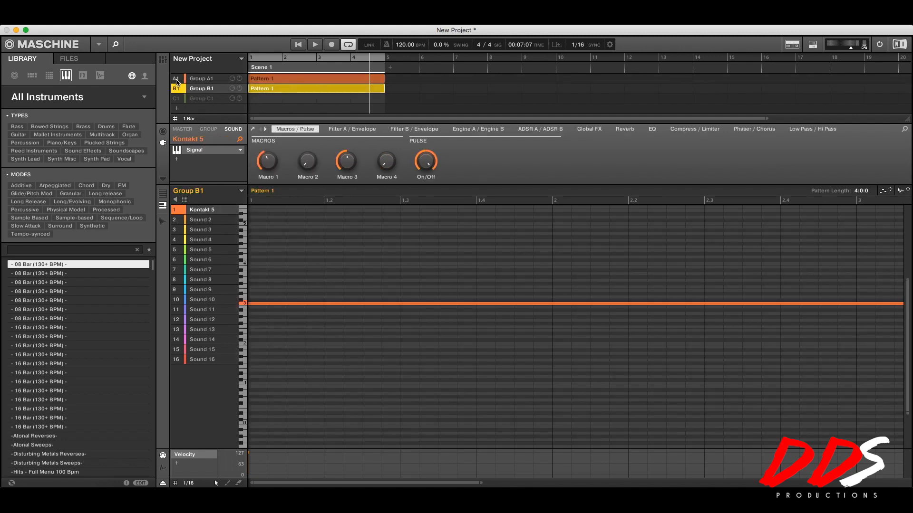
click(202, 88)
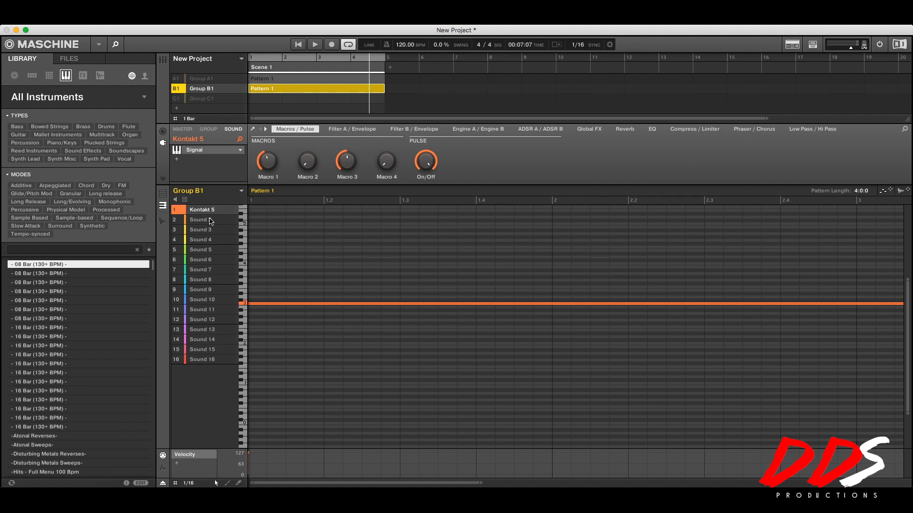
click(200, 220)
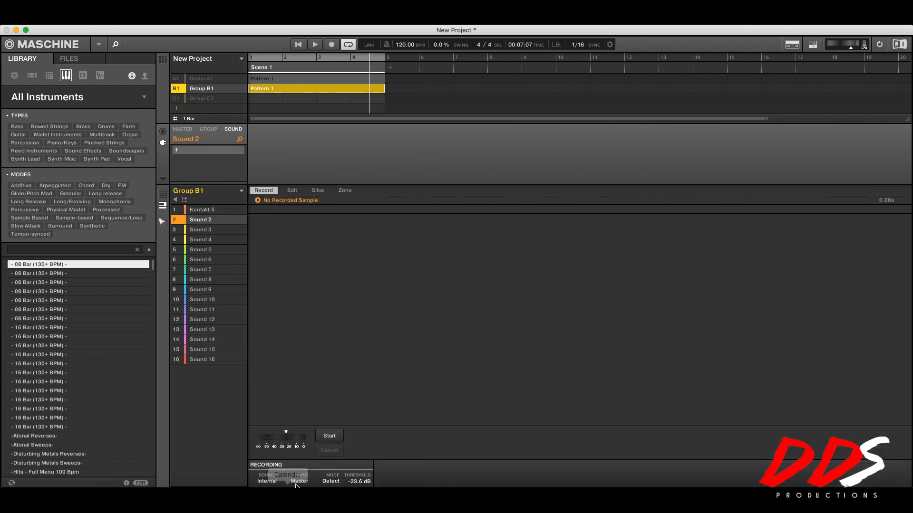
- Set recording to start in sync, then record four-bar sample 20170420T225344 into Sound 2
click(330, 480)
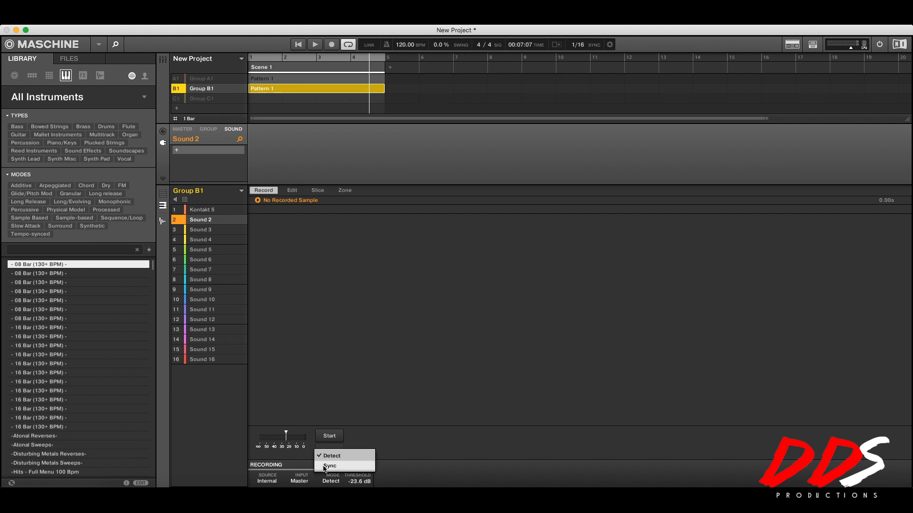
click(330, 465)
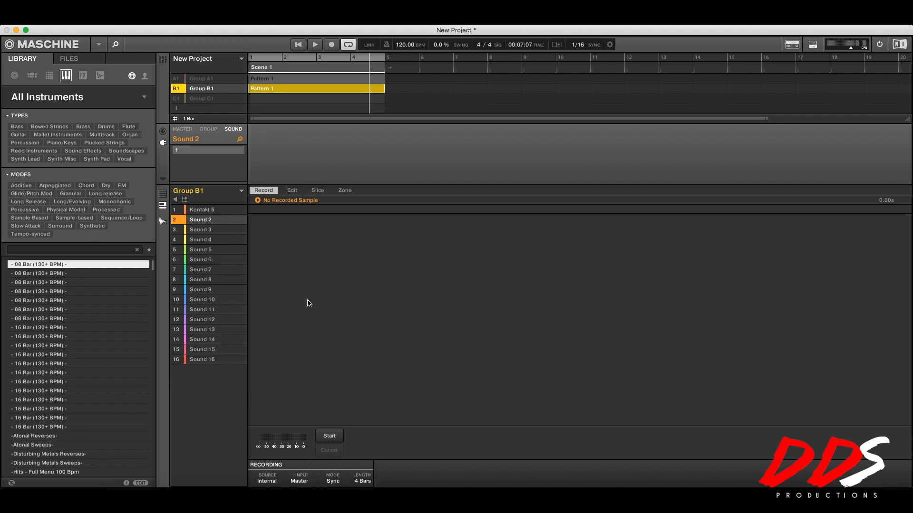
mouse_move(317, 406)
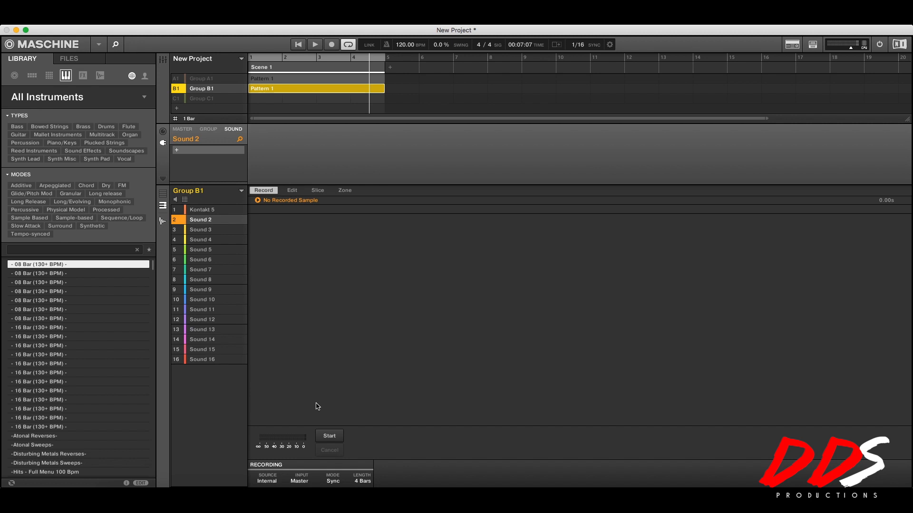
mouse_move(303, 396)
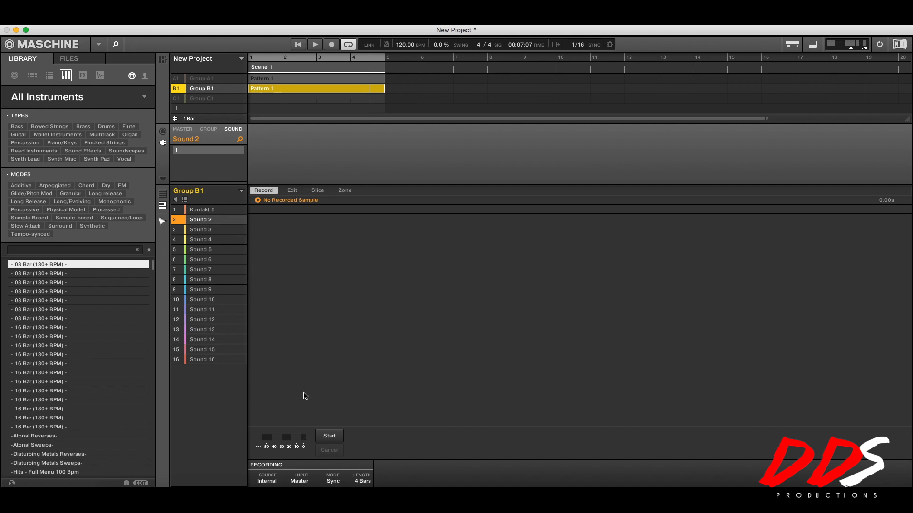
mouse_move(333, 448)
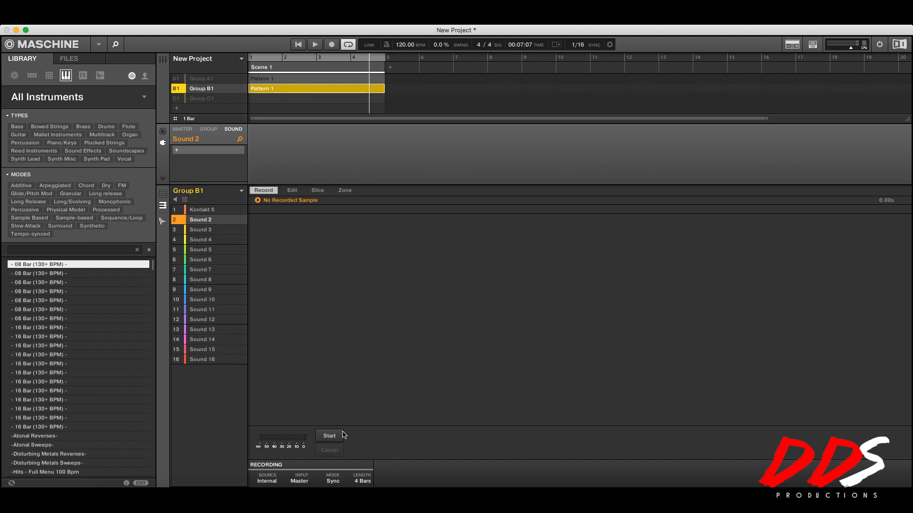
mouse_move(340, 438)
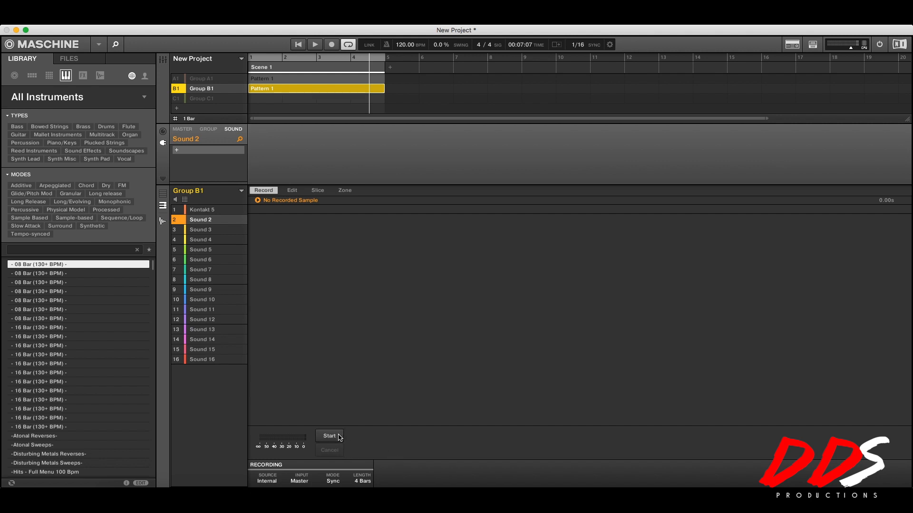
click(329, 435)
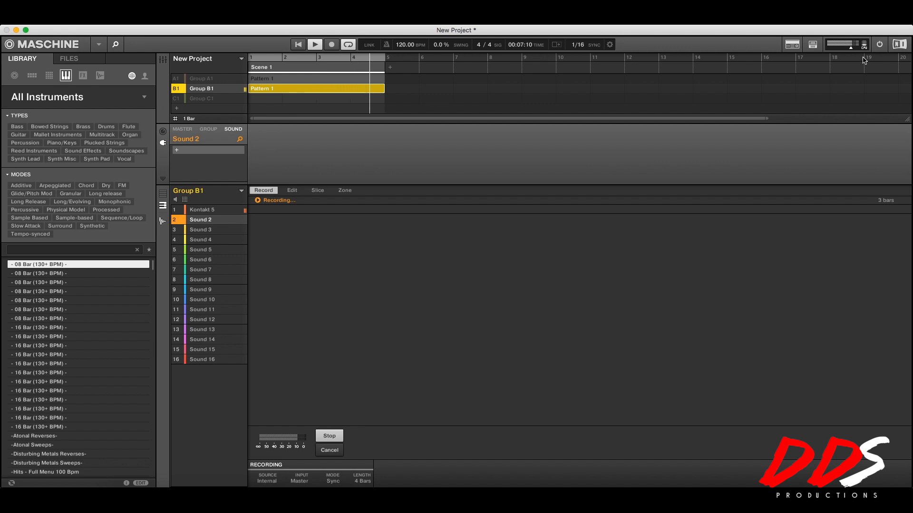
click(329, 436)
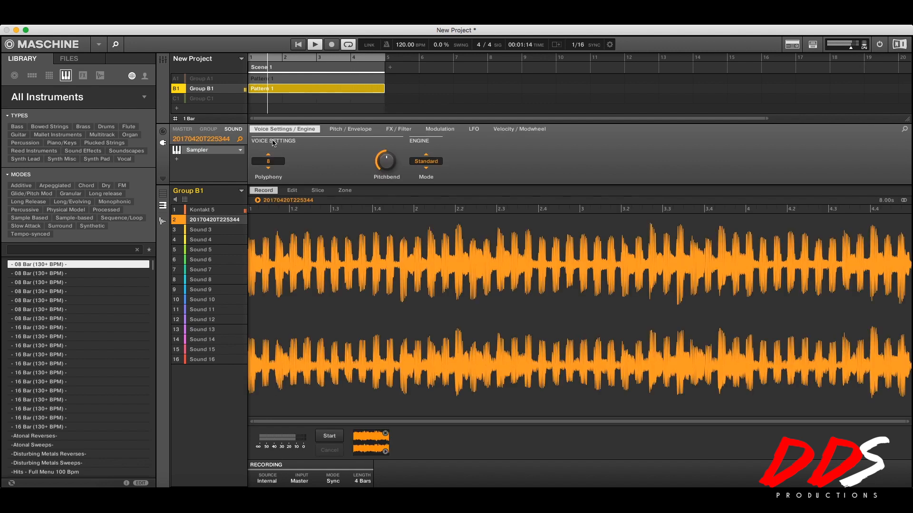
- Stop playback and add a note for the sample at the start of Pattern 1
click(314, 44)
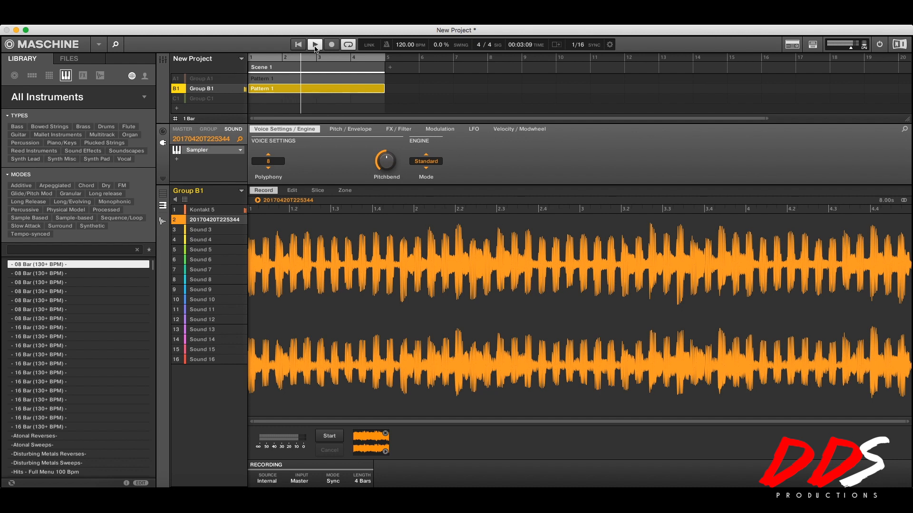
click(313, 45)
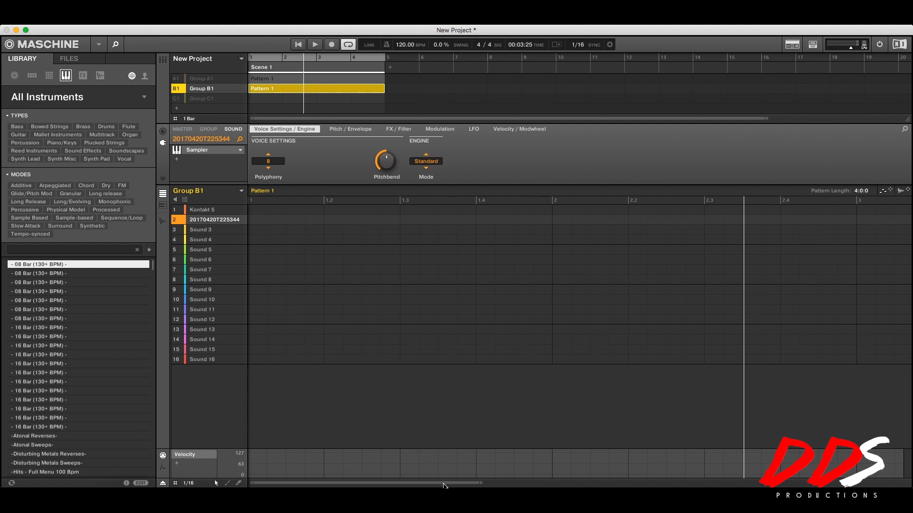
click(258, 220)
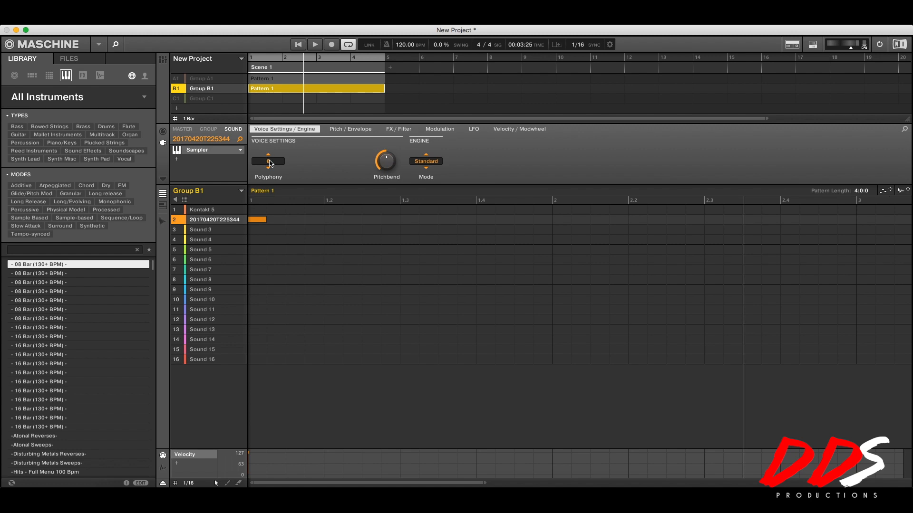
- Set Group B1's sample envelope type to One-shot on the Pitch/Envelope page
click(350, 129)
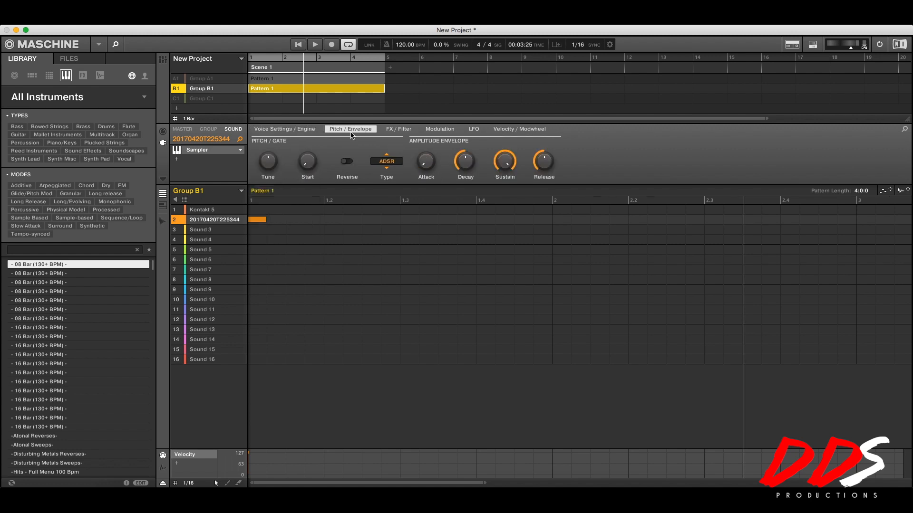
click(386, 161)
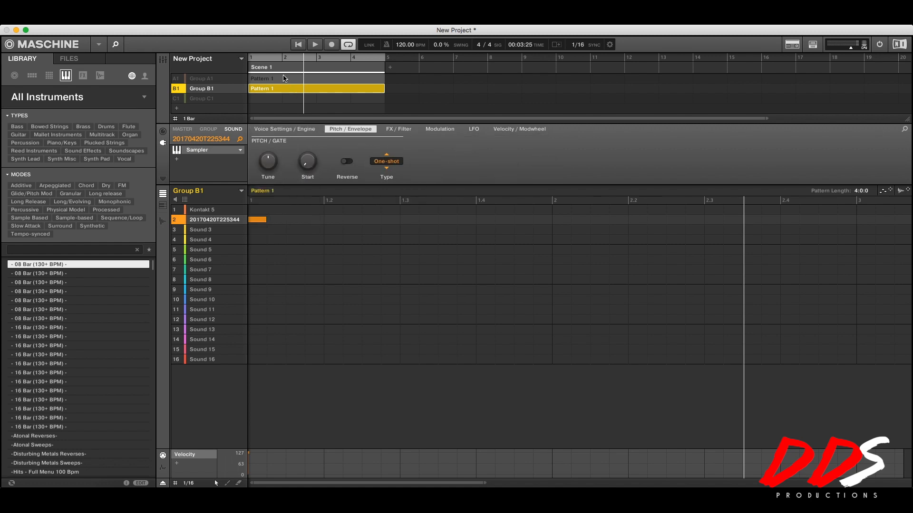
click(313, 44)
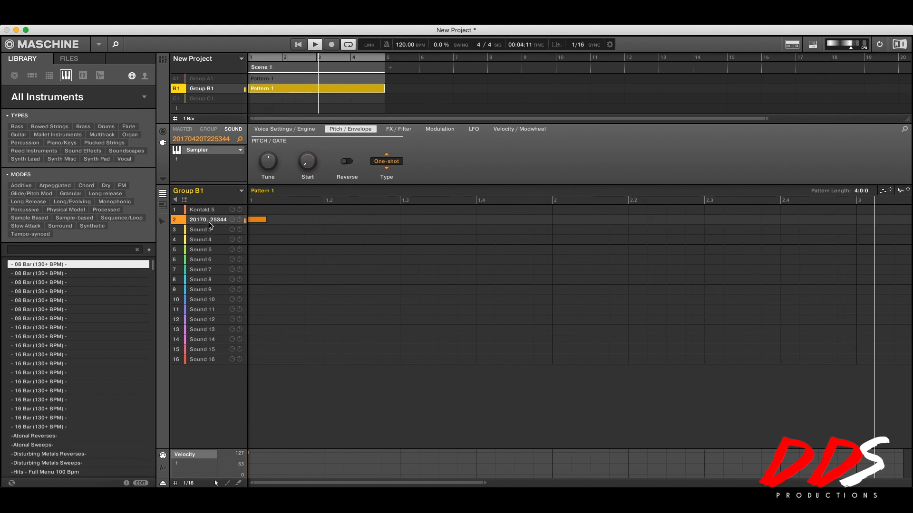
- Reset the Kontakt 5 sound slots in Groups B1 and A1
right_click(201, 209)
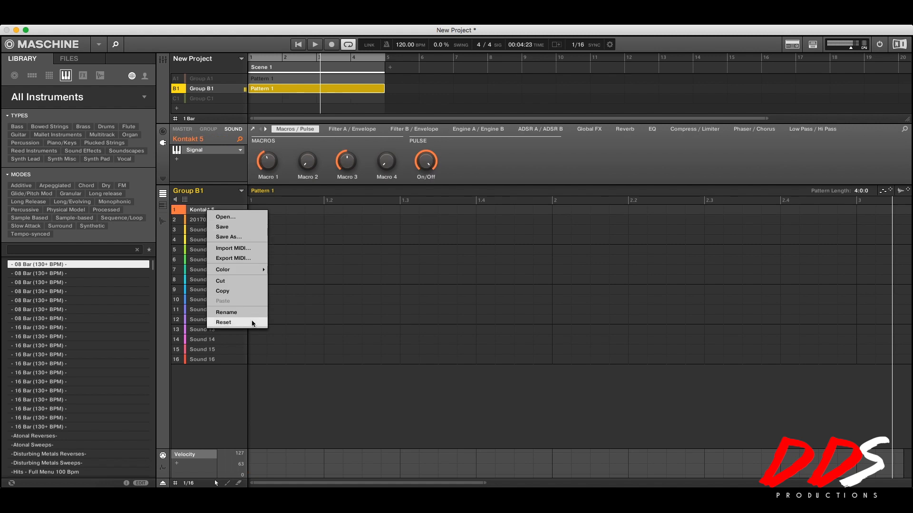
mouse_move(220, 90)
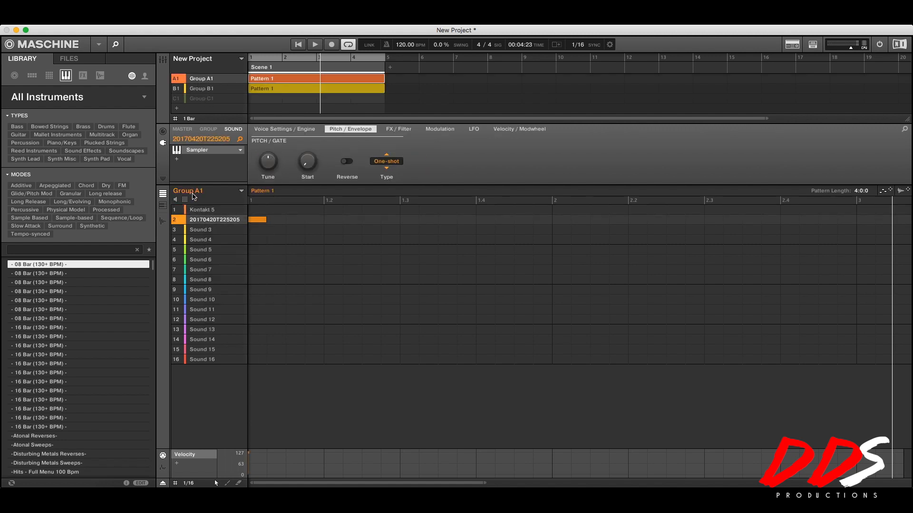
right_click(202, 210)
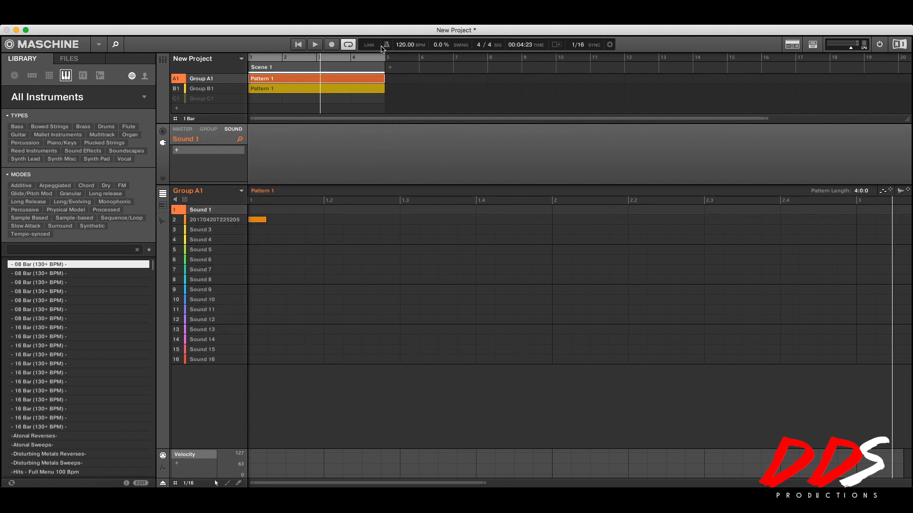
click(314, 44)
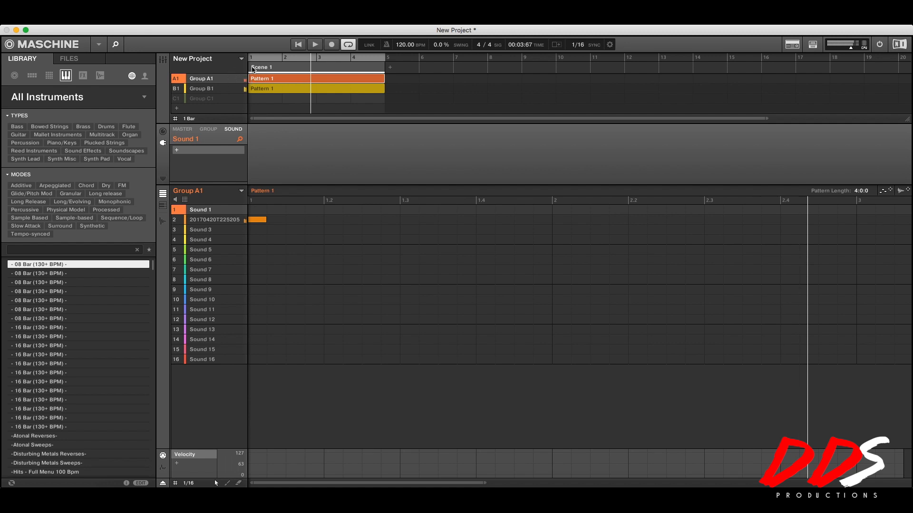
mouse_move(255, 46)
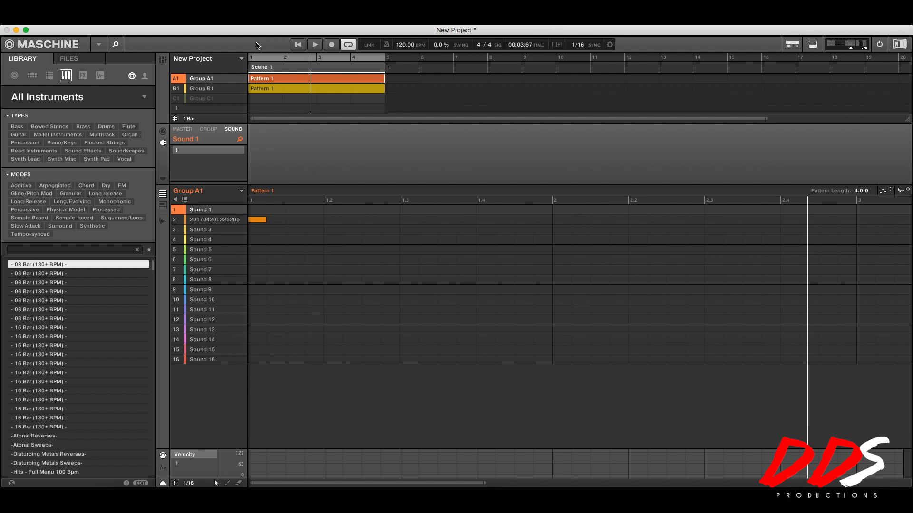
mouse_move(862, 42)
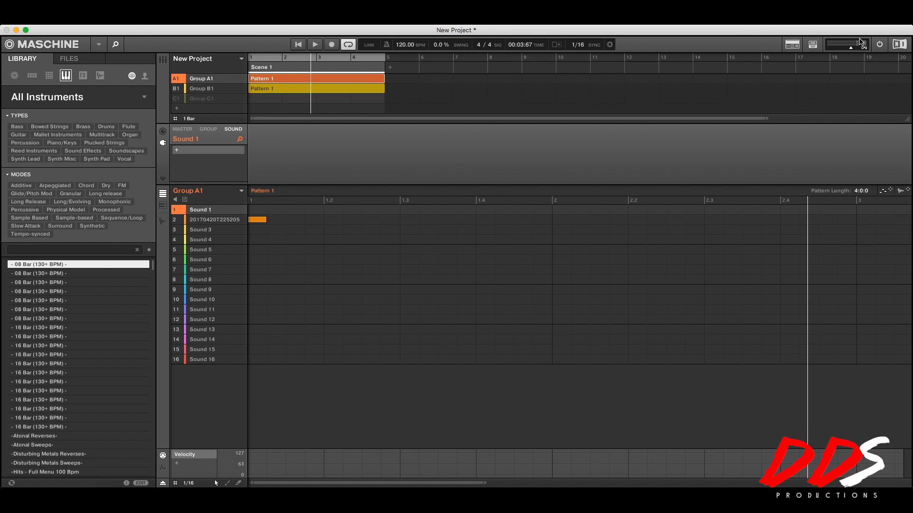
mouse_move(697, 181)
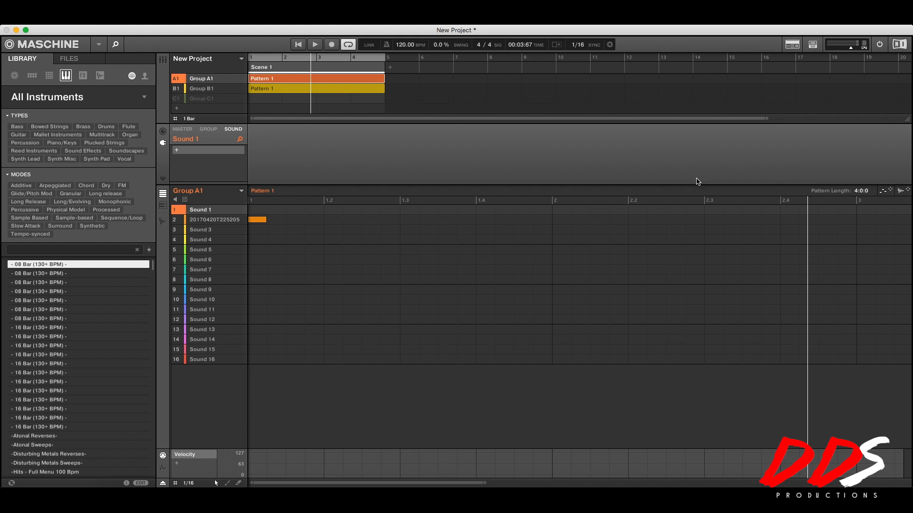
mouse_move(697, 168)
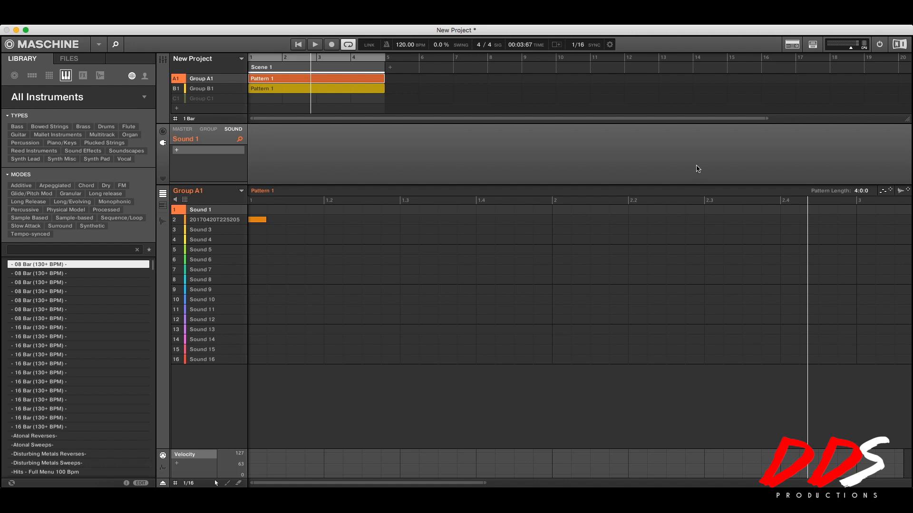
mouse_move(543, 142)
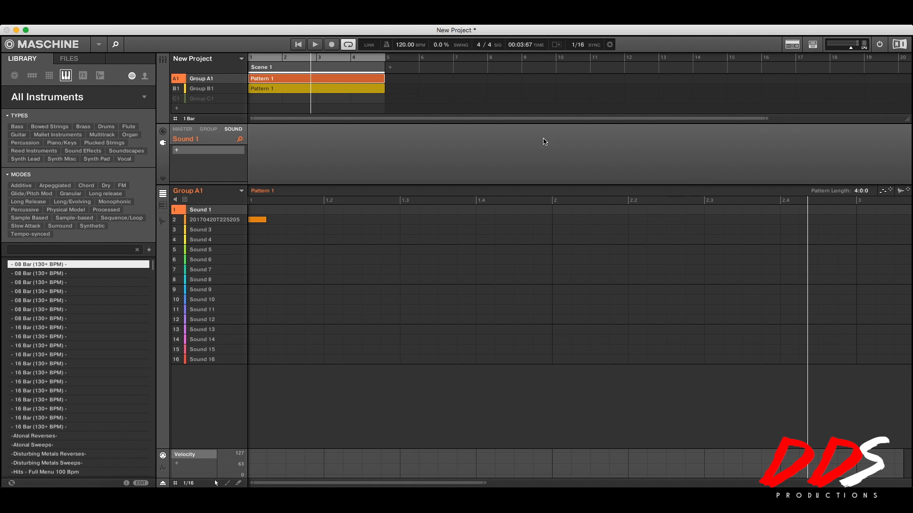